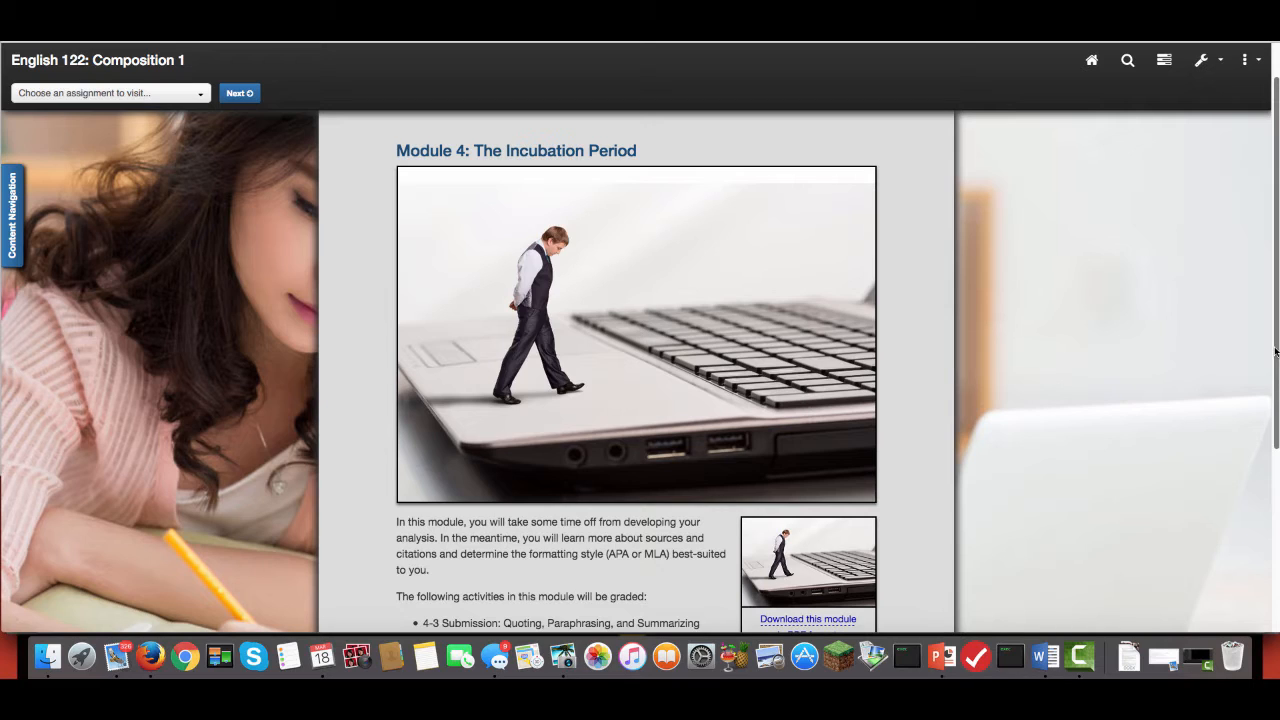
Advance from the Module 4 overview to the 4-1 Reading: Incubation Period page.
scroll(down, 3)
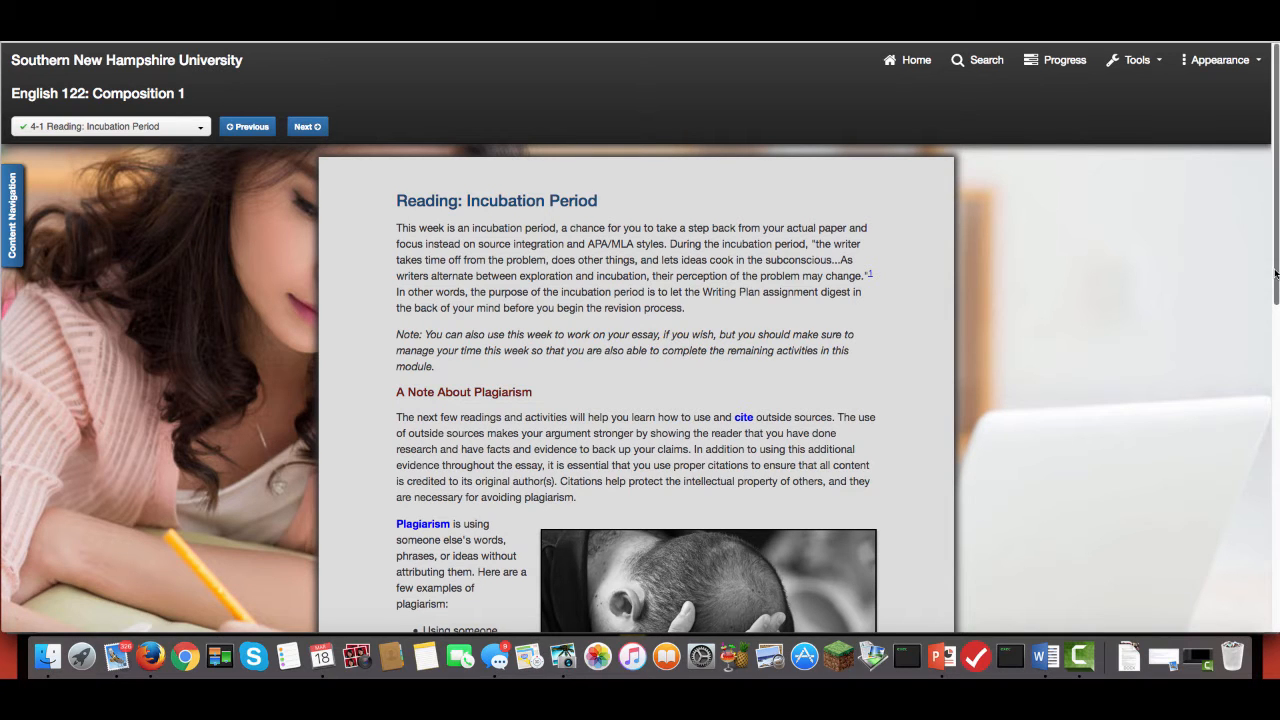
Read down the 4-1 page into the plagiarism examples and SNHU academic honesty policy.
scroll(down, 3)
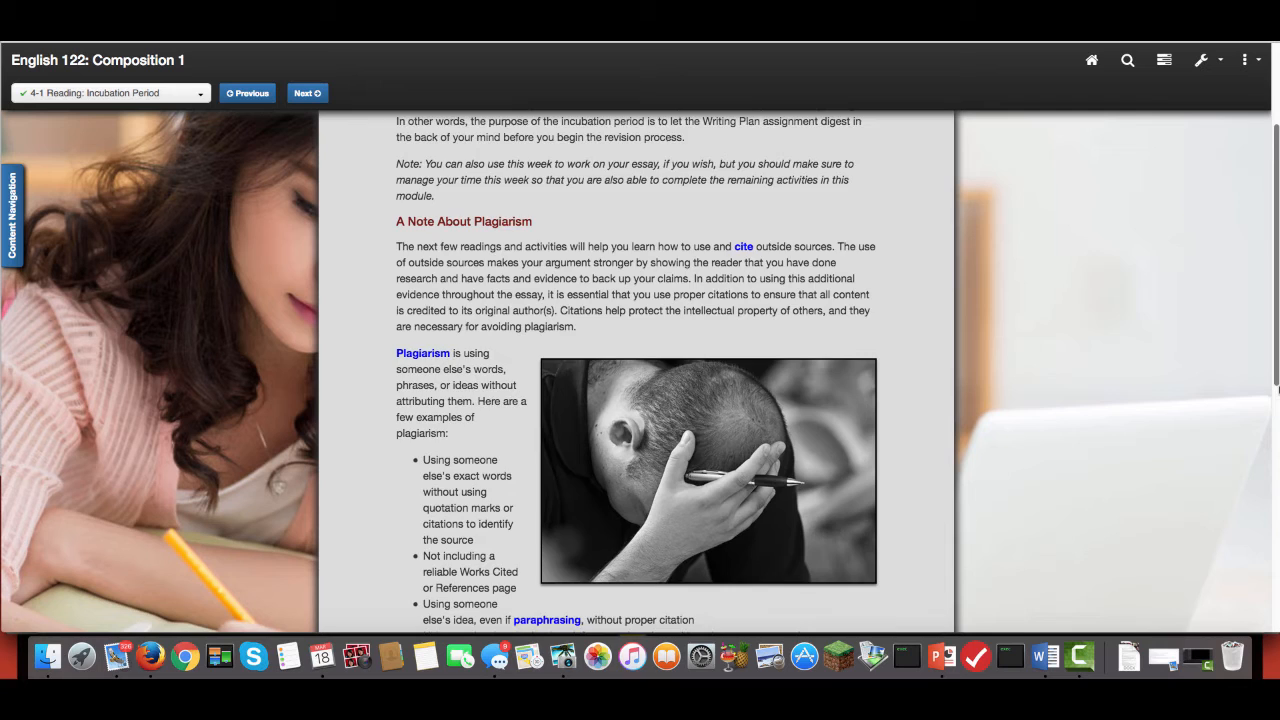
scroll(down, 3)
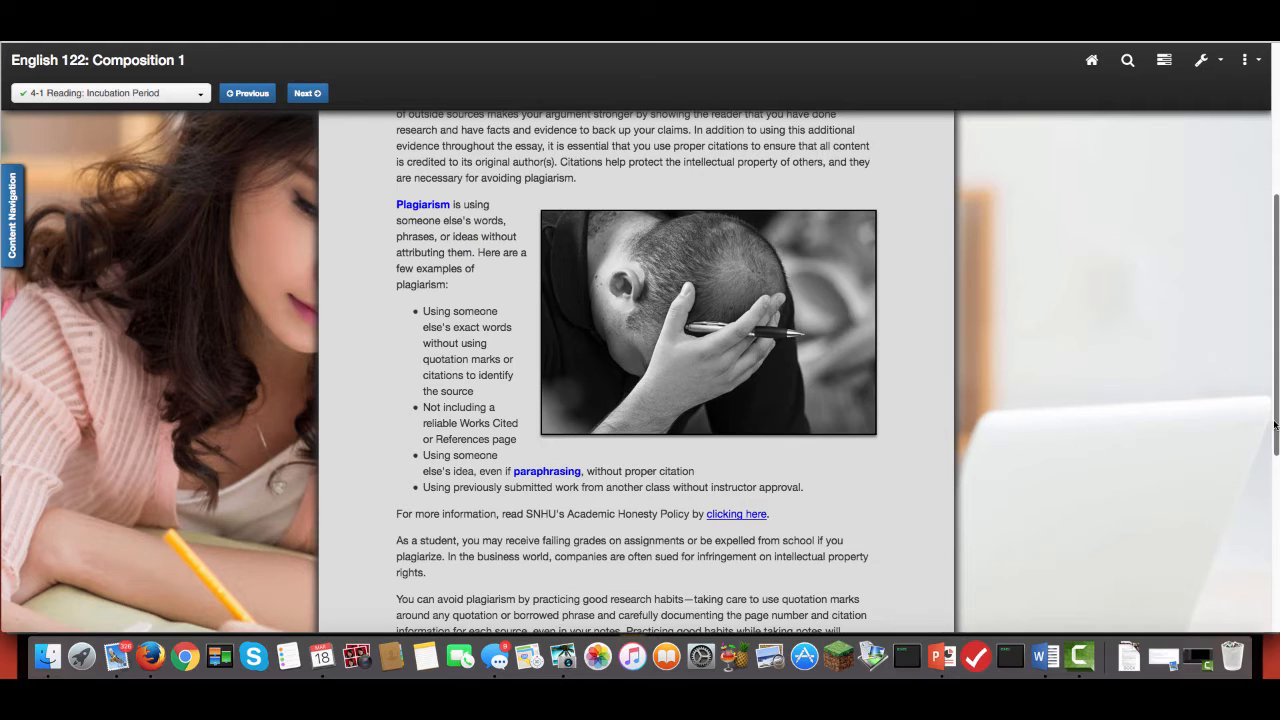
mouse_move(424, 490)
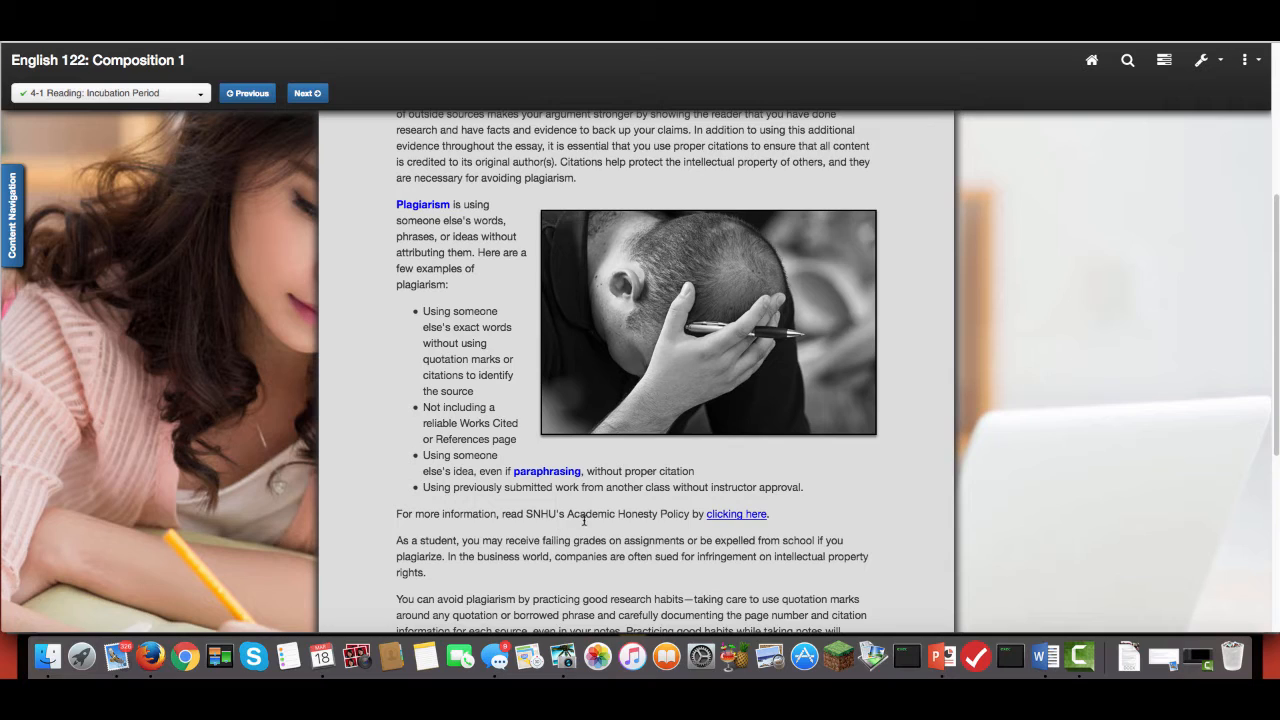
mouse_move(736, 514)
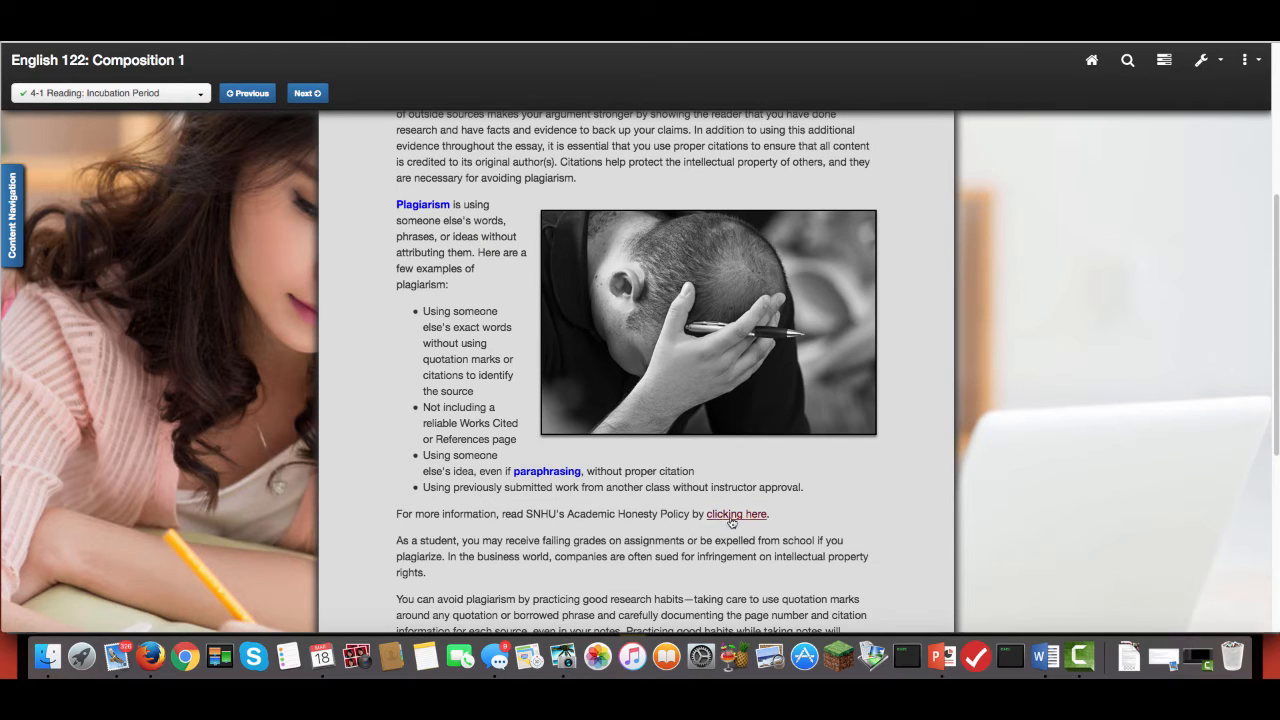
mouse_move(736, 514)
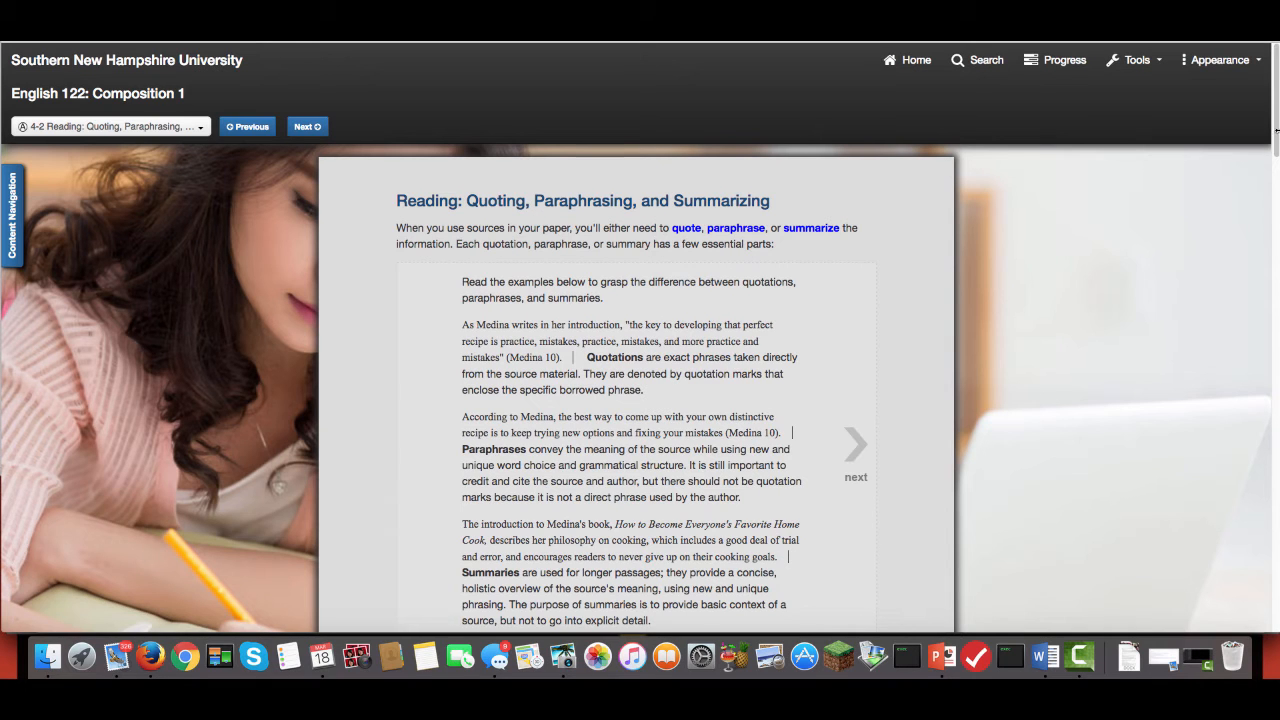
Read down the 4-2 Quoting, Paraphrasing, and Summarizing page to its flow chart.
scroll(down, 3)
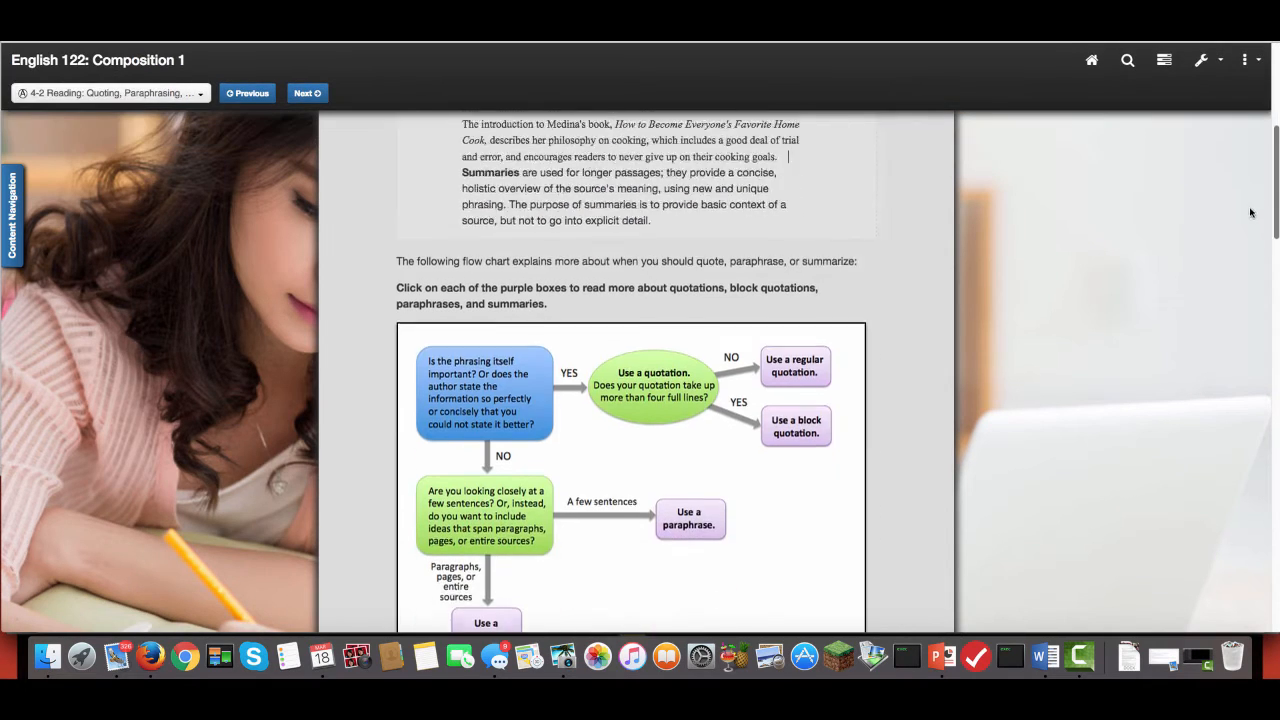
scroll(down, 3)
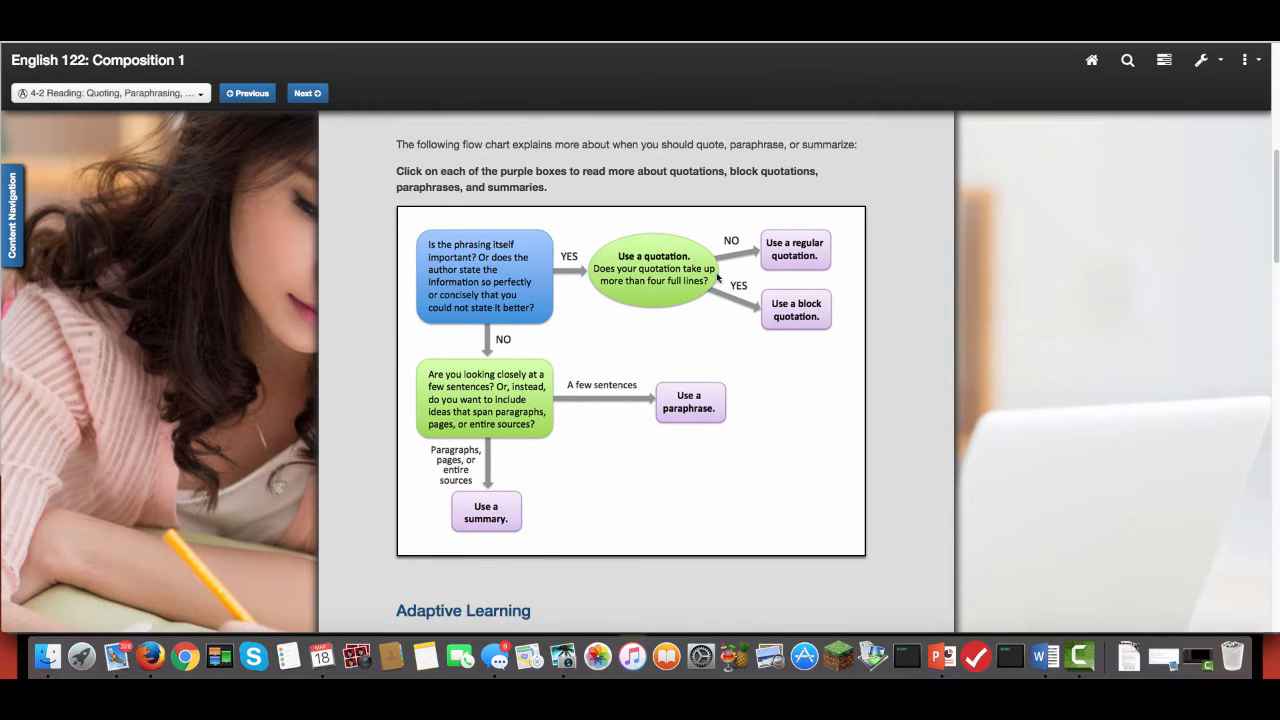
mouse_move(630, 552)
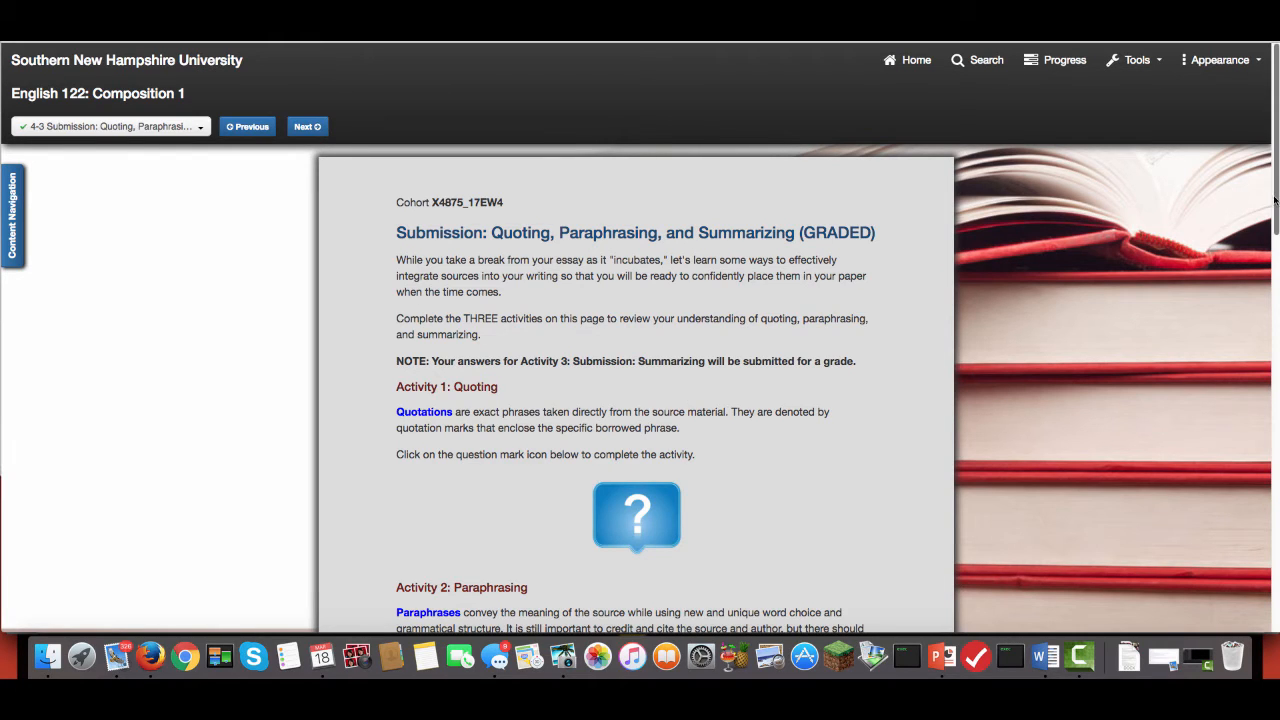
Read through Activities 1–3 and the summary prompt to the Submitting Your Summary section.
scroll(down, 3)
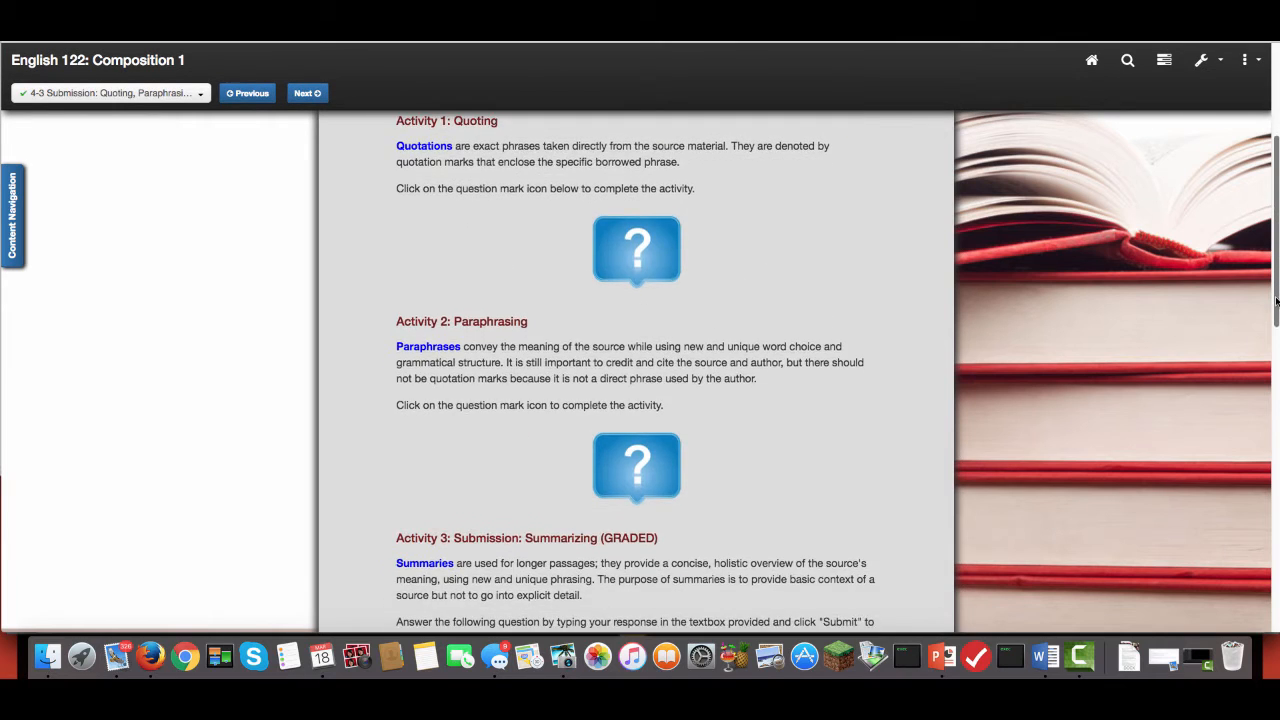
scroll(down, 3)
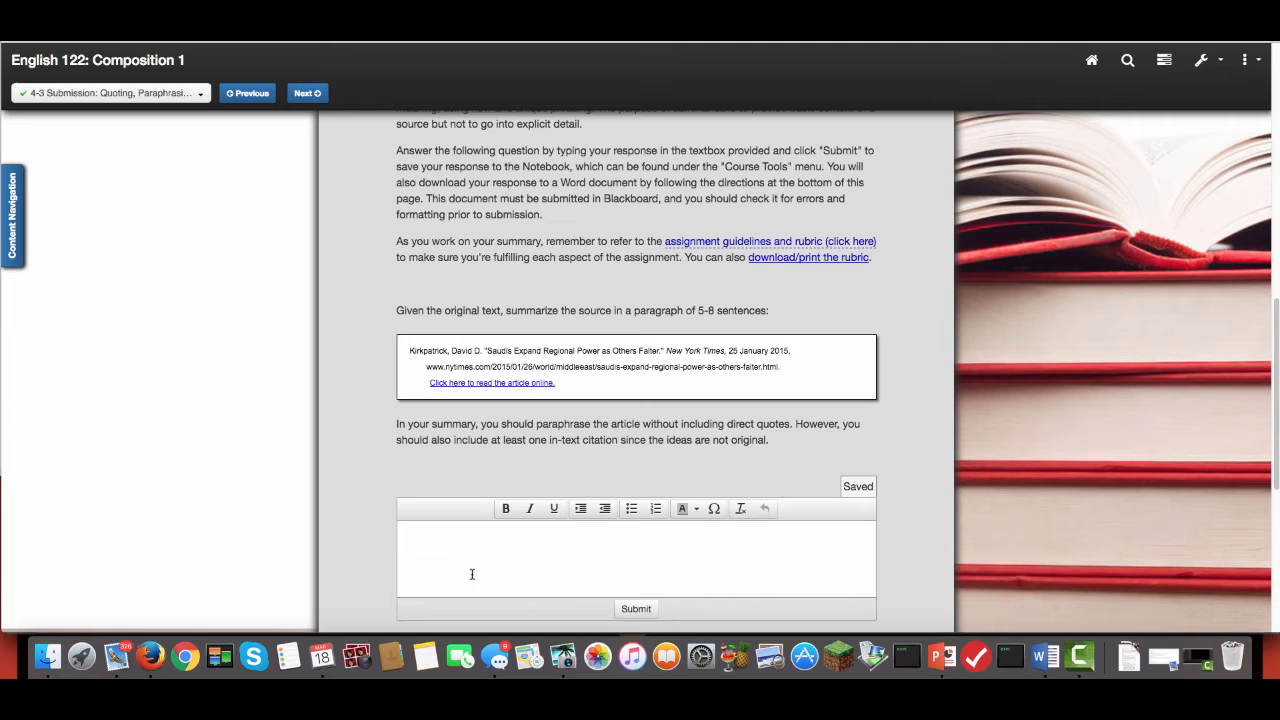
mouse_move(770, 328)
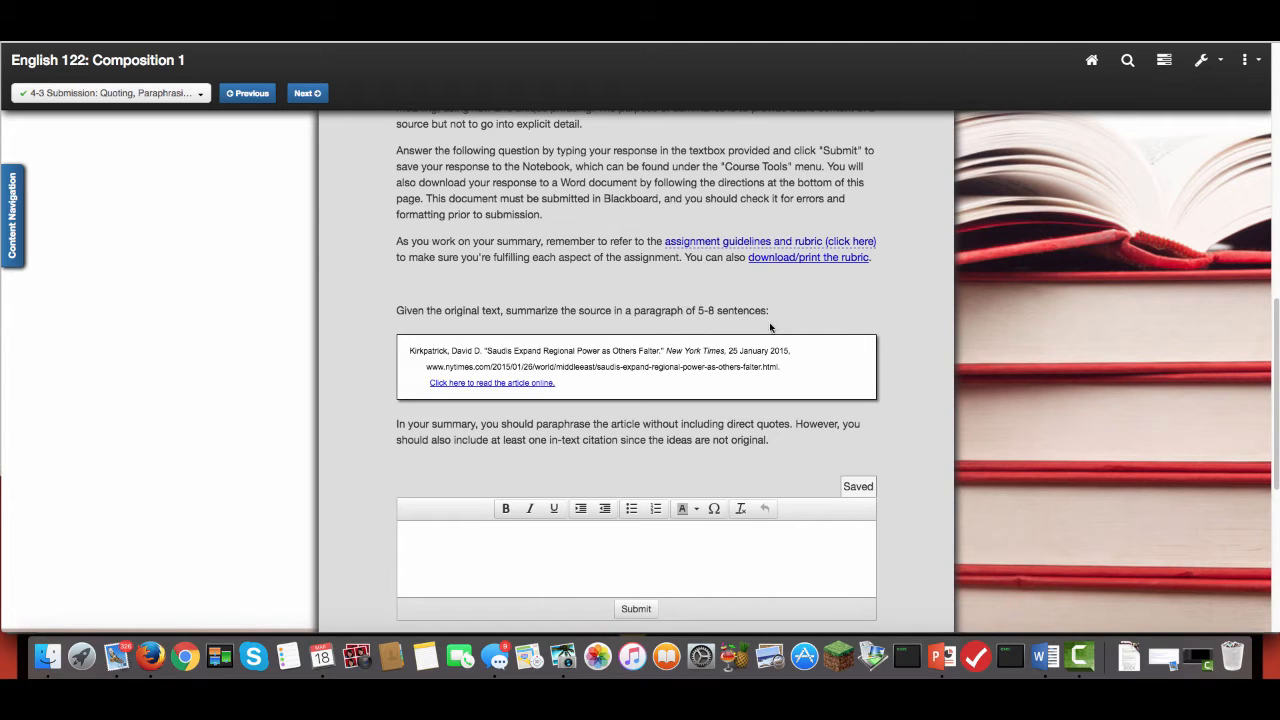
mouse_move(784, 324)
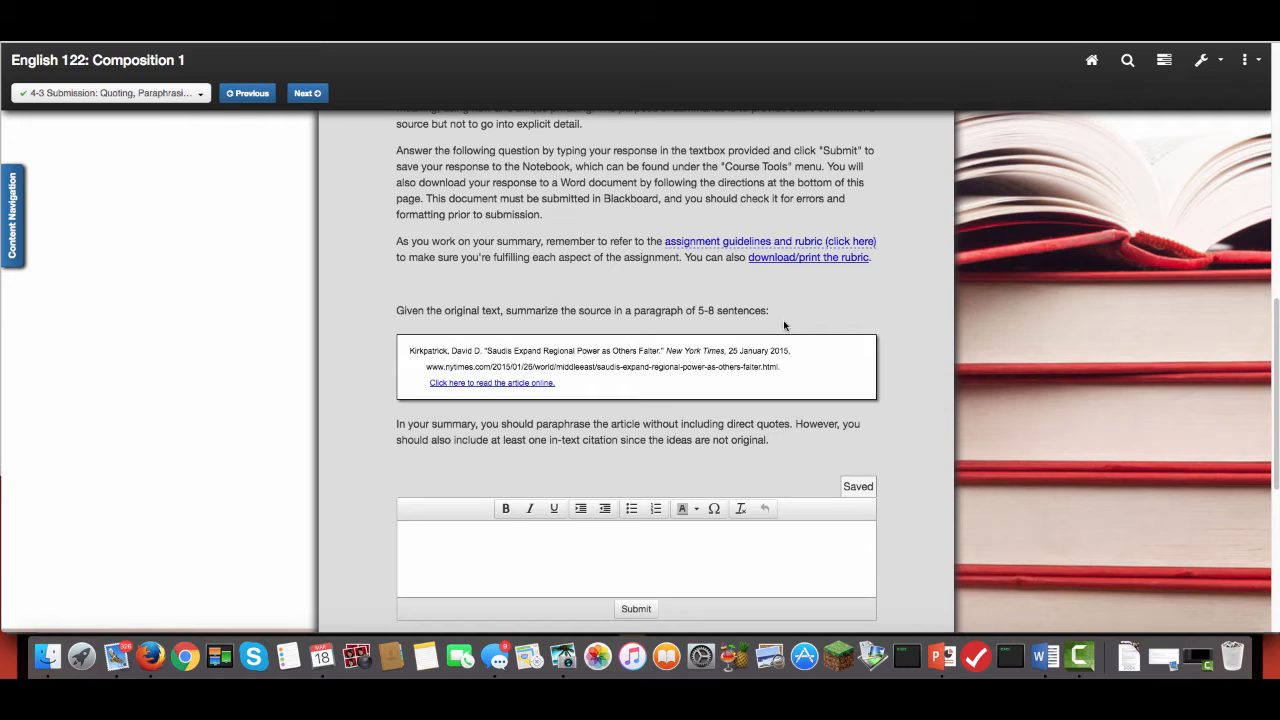
mouse_move(1044, 630)
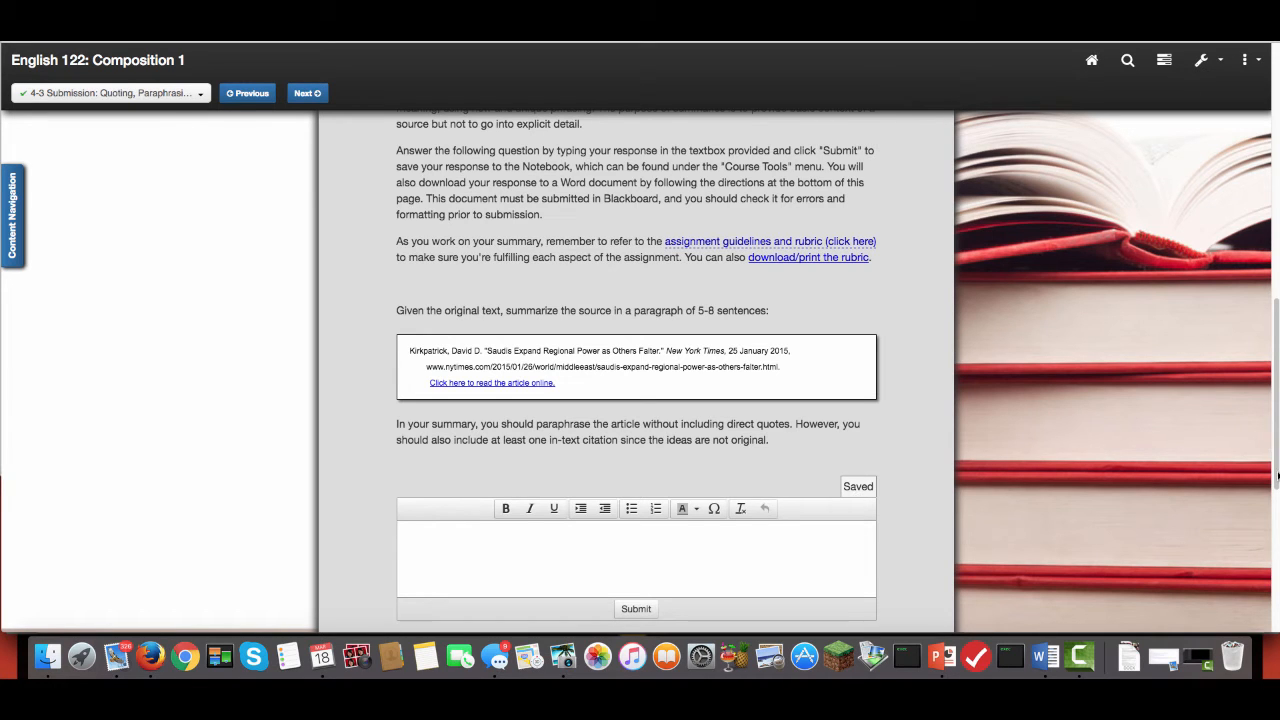
scroll(down, 3)
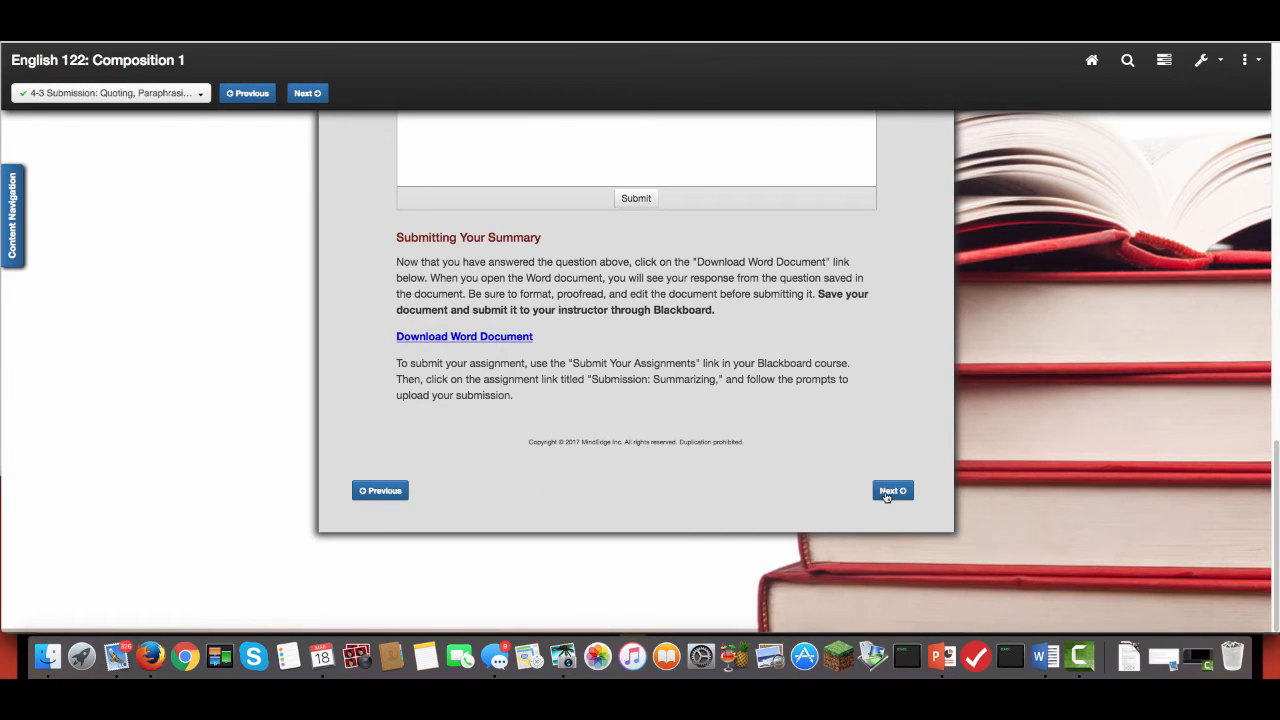
Move from the 4-4 Paraphrase or Quote exercise onto the 4-5 Integrating Sources reading.
click(892, 490)
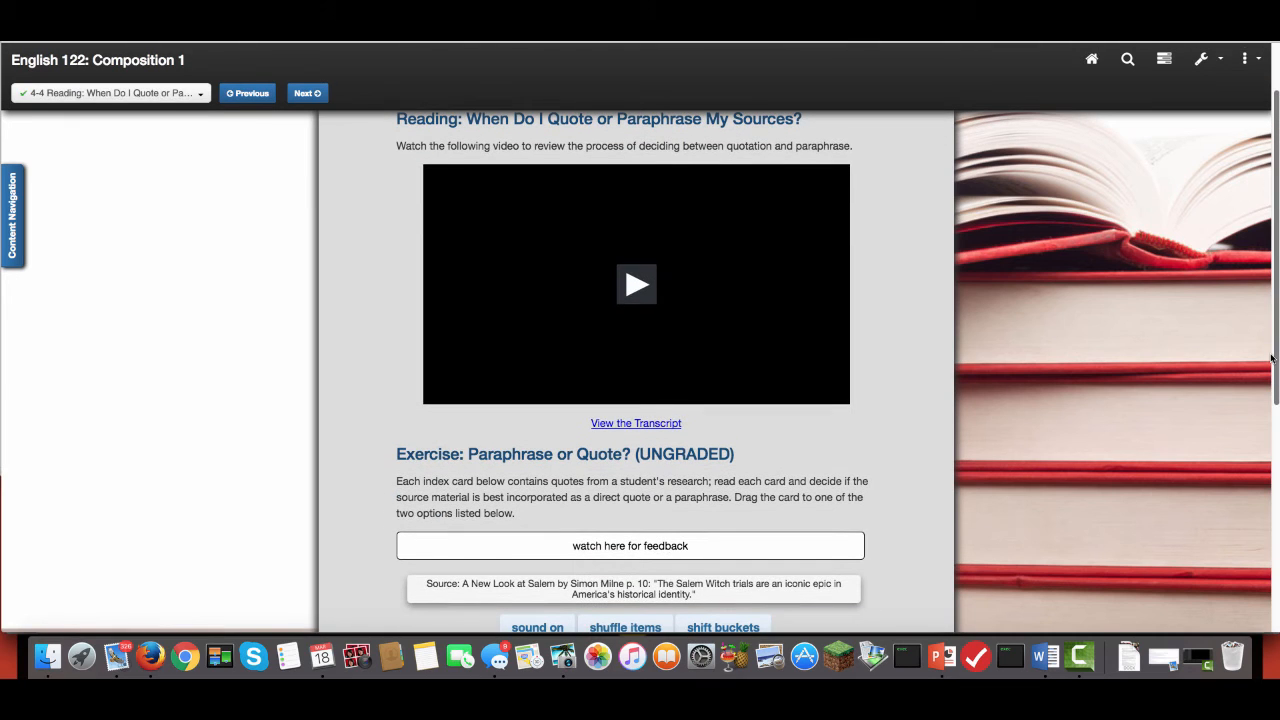
scroll(down, 3)
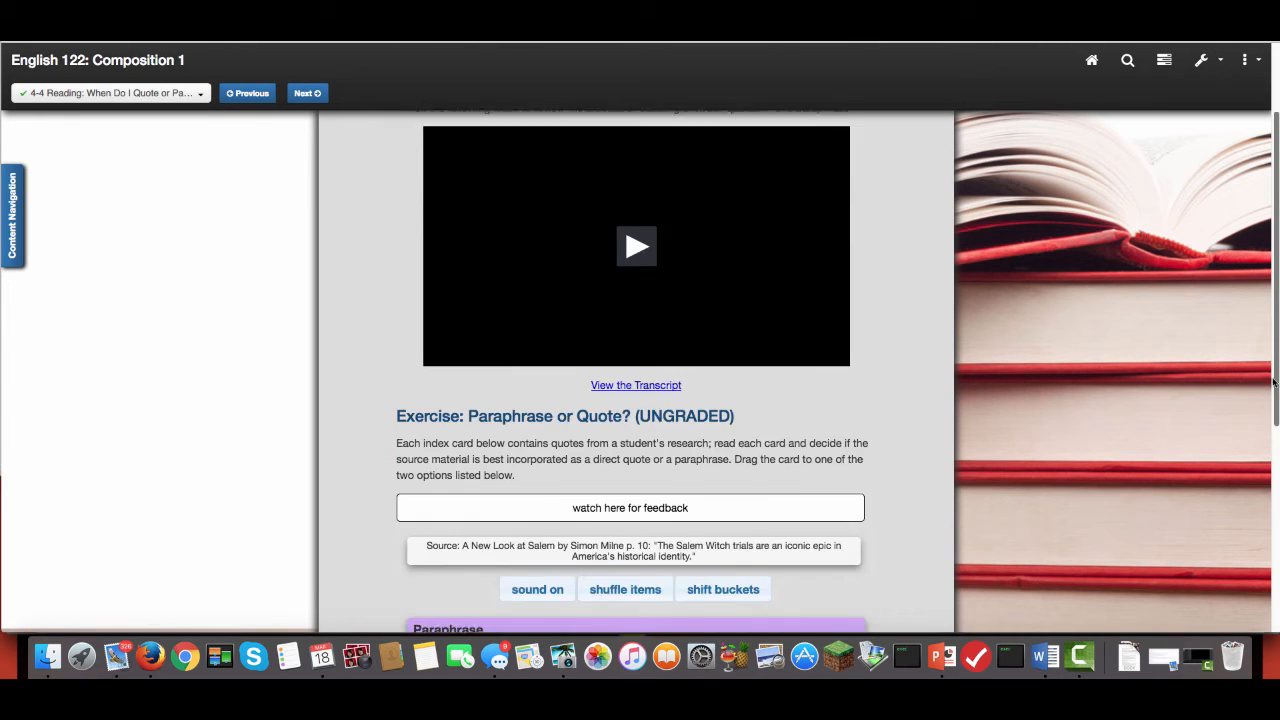
scroll(down, 3)
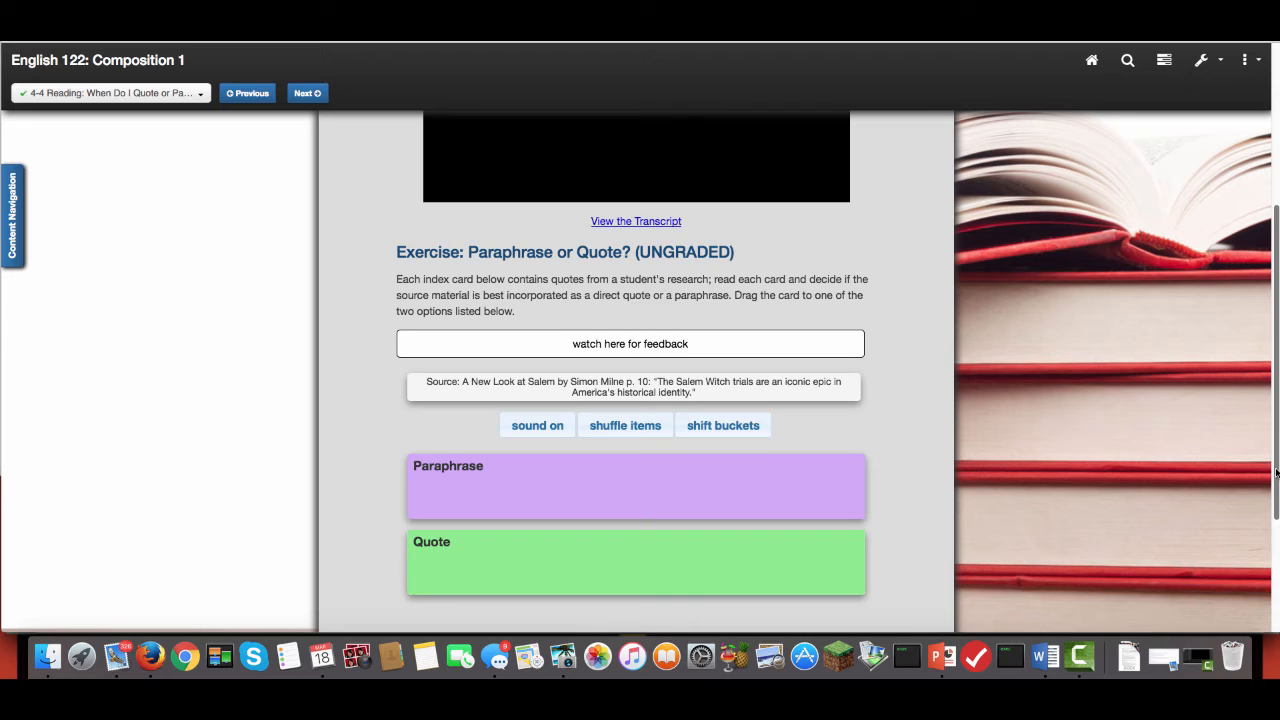
scroll(down, 3)
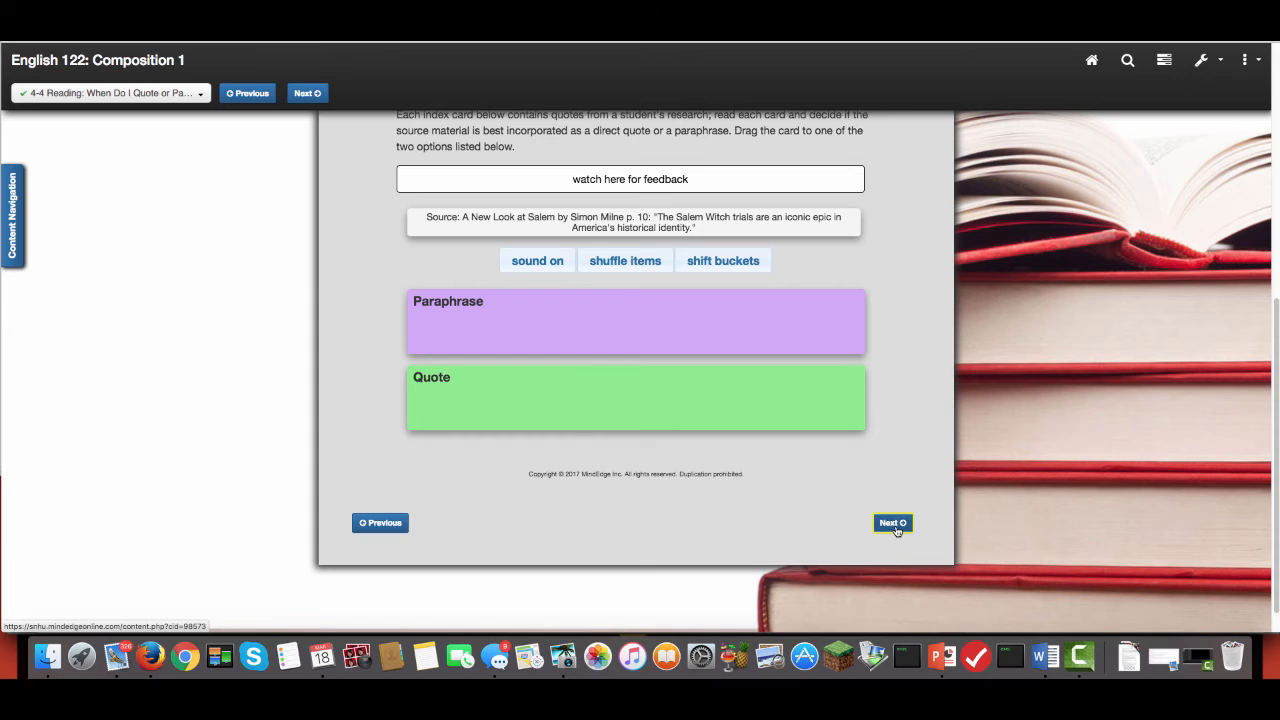
click(892, 522)
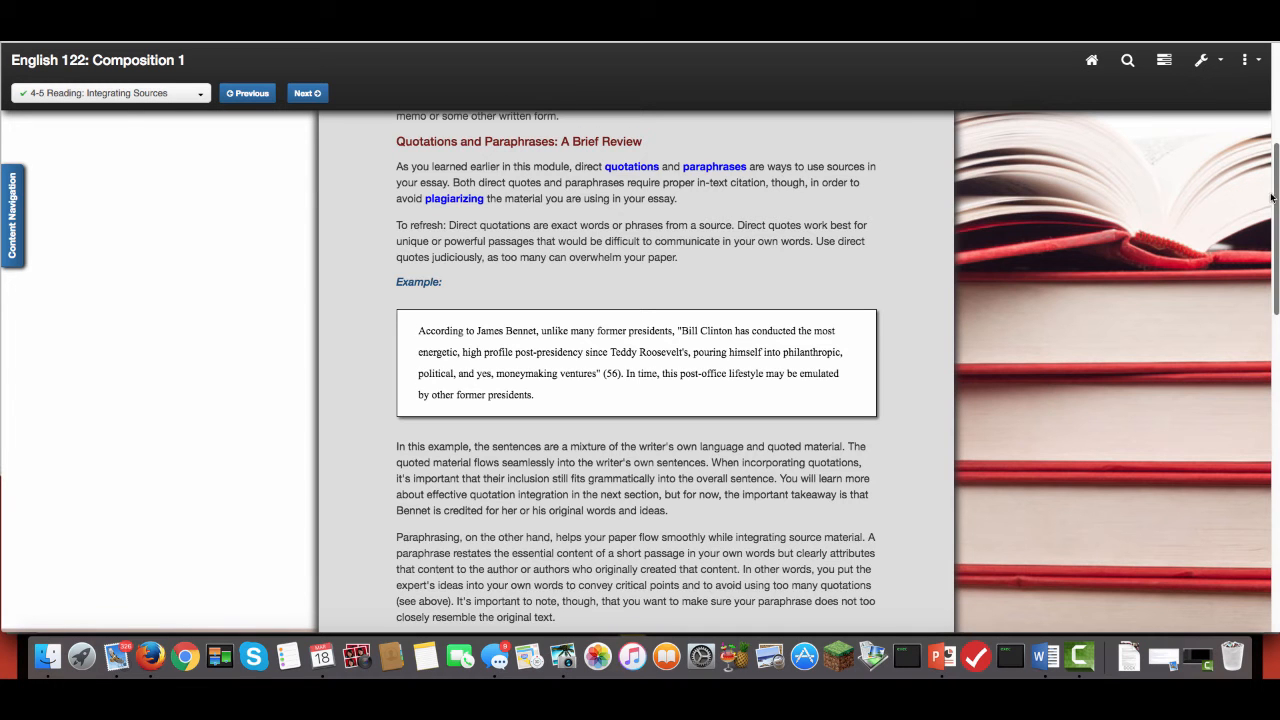
Read Integrating Sources to its Work Cited entry, then reach the 4-7 APA or MLA quiz.
scroll(down, 3)
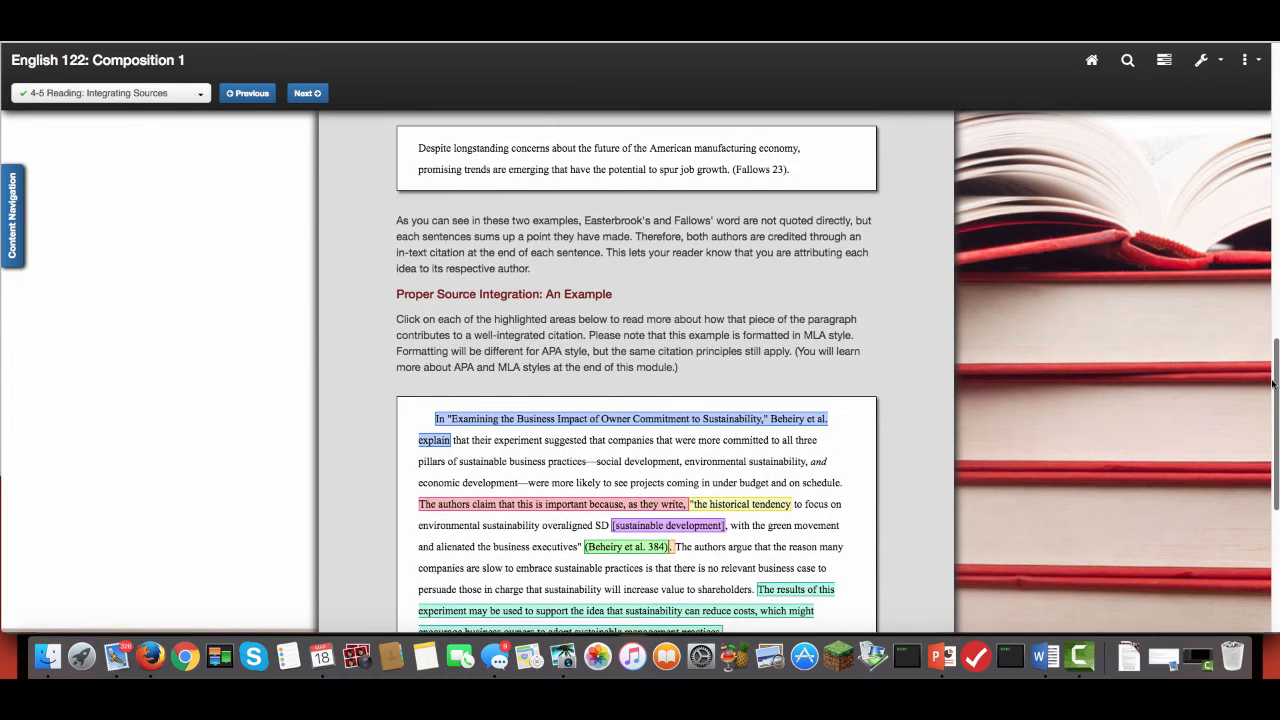
scroll(down, 3)
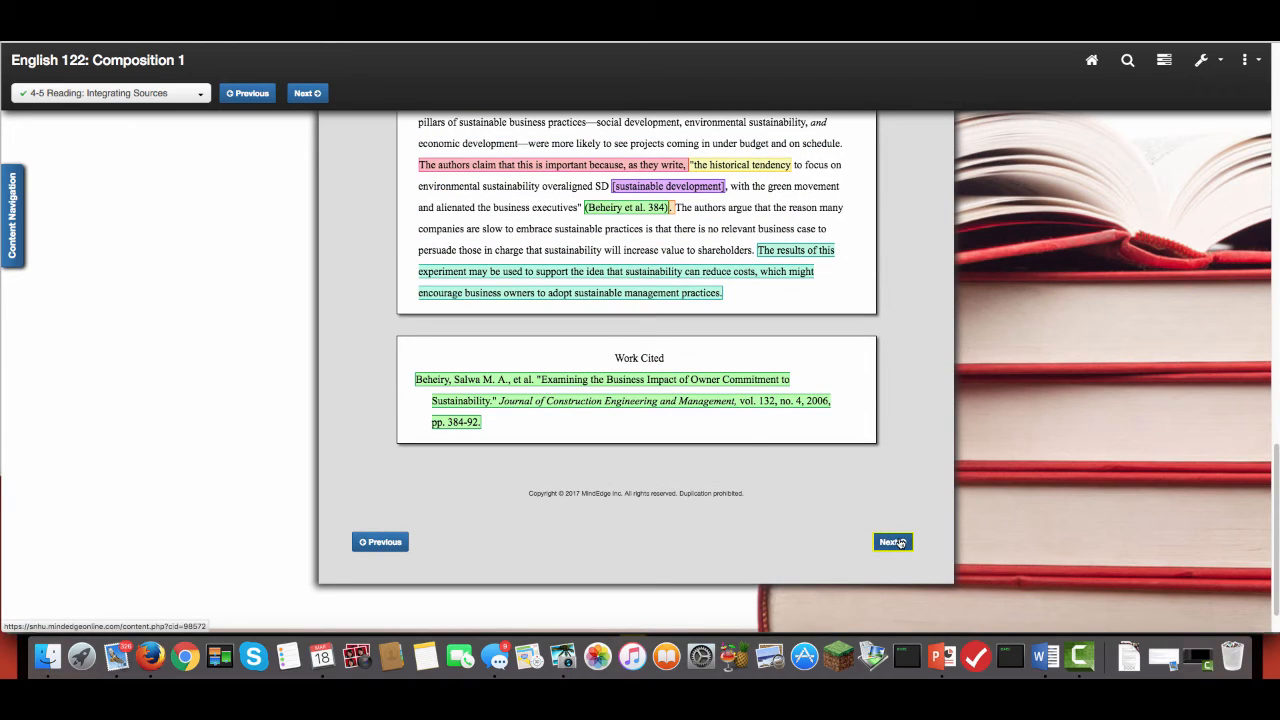
click(890, 540)
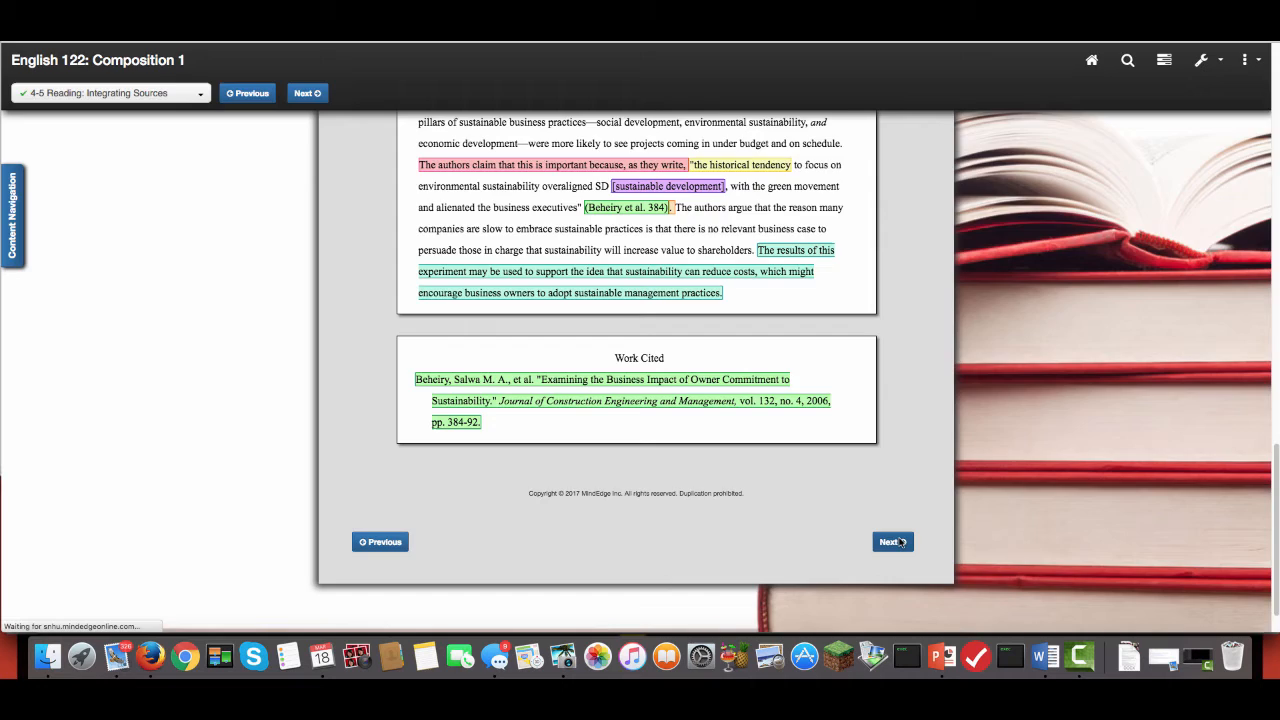
click(892, 540)
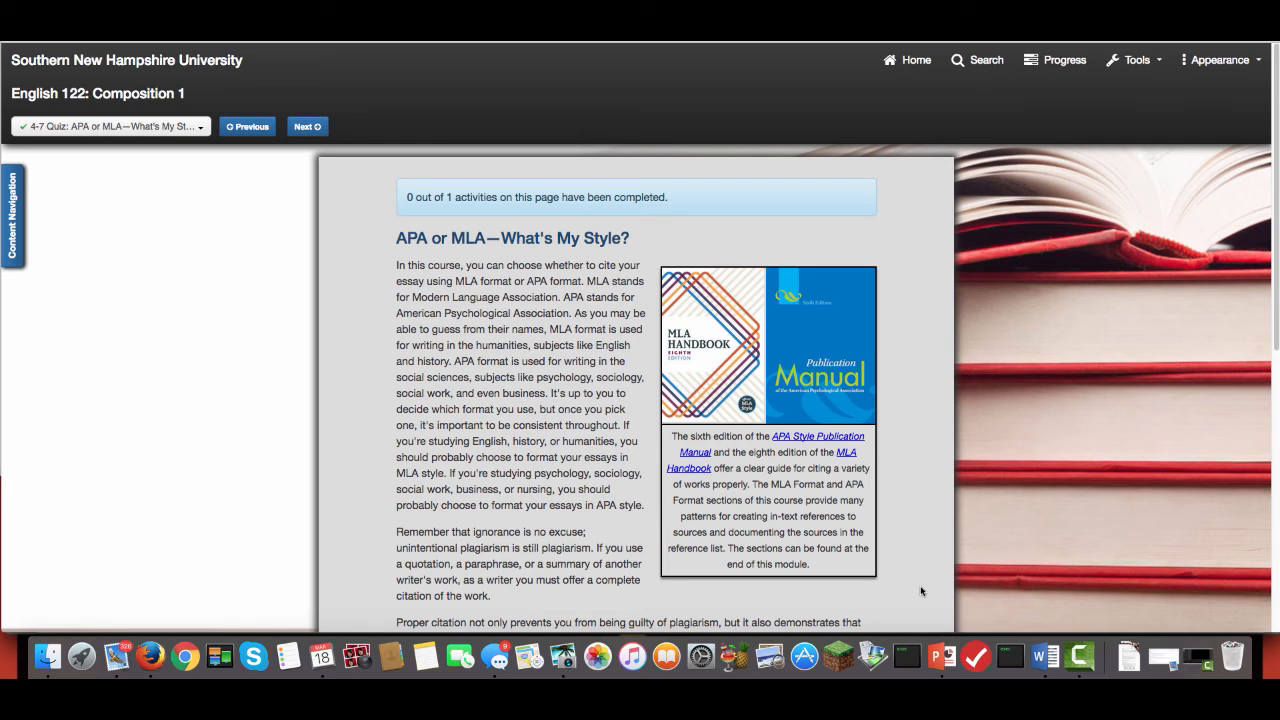
Go through the What's My Style? quiz to the 4-8 APA and MLA Style Guides reading.
scroll(down, 3)
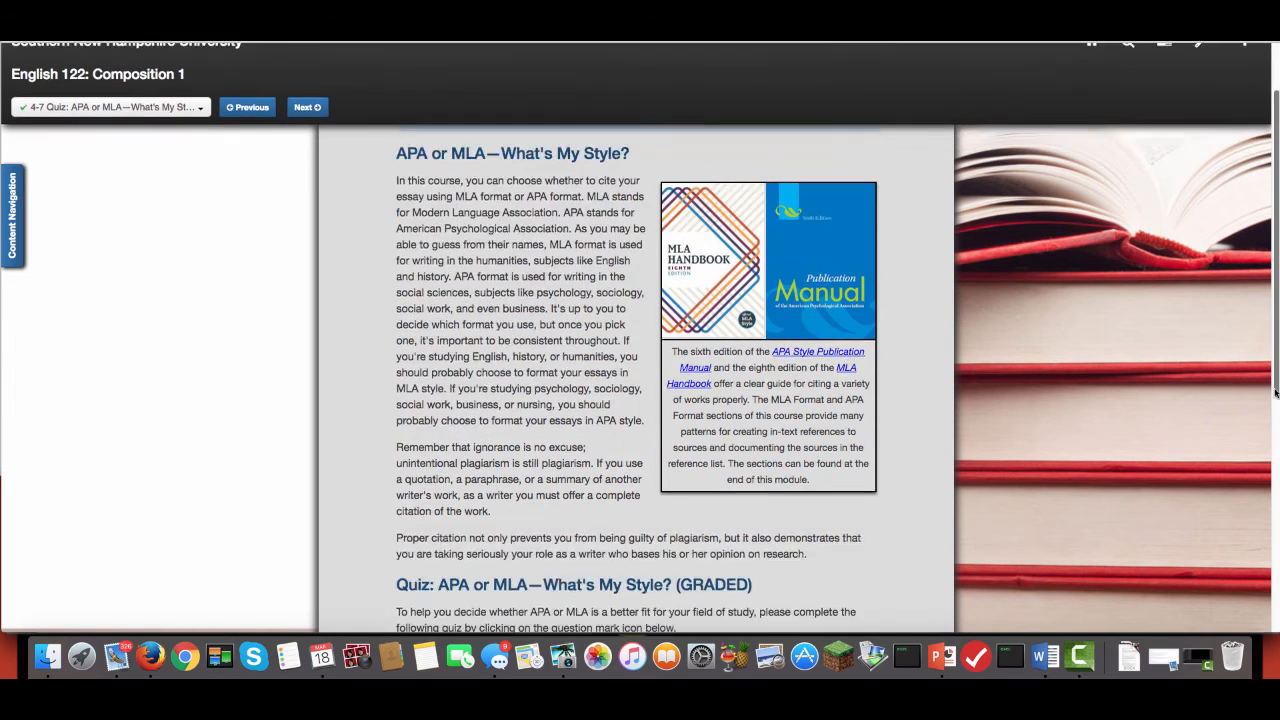
click(308, 108)
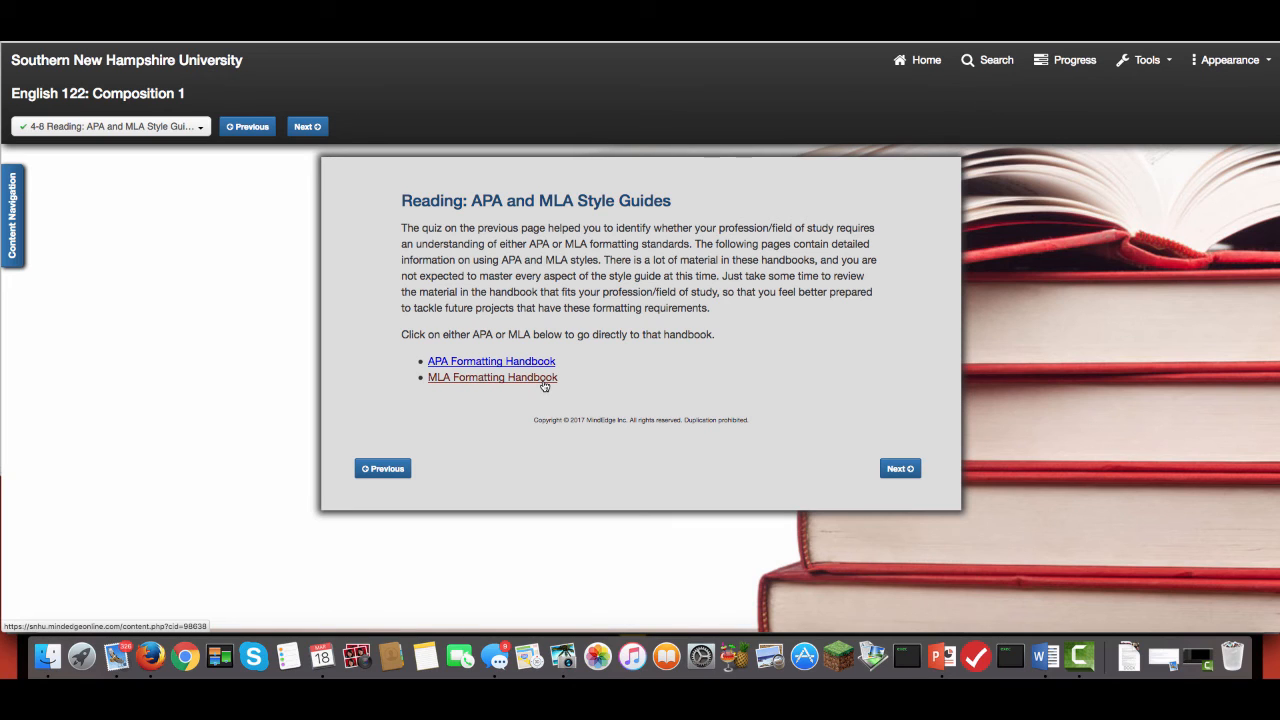
Open the APA Formatting Handbook section page with its PDF download.
click(492, 360)
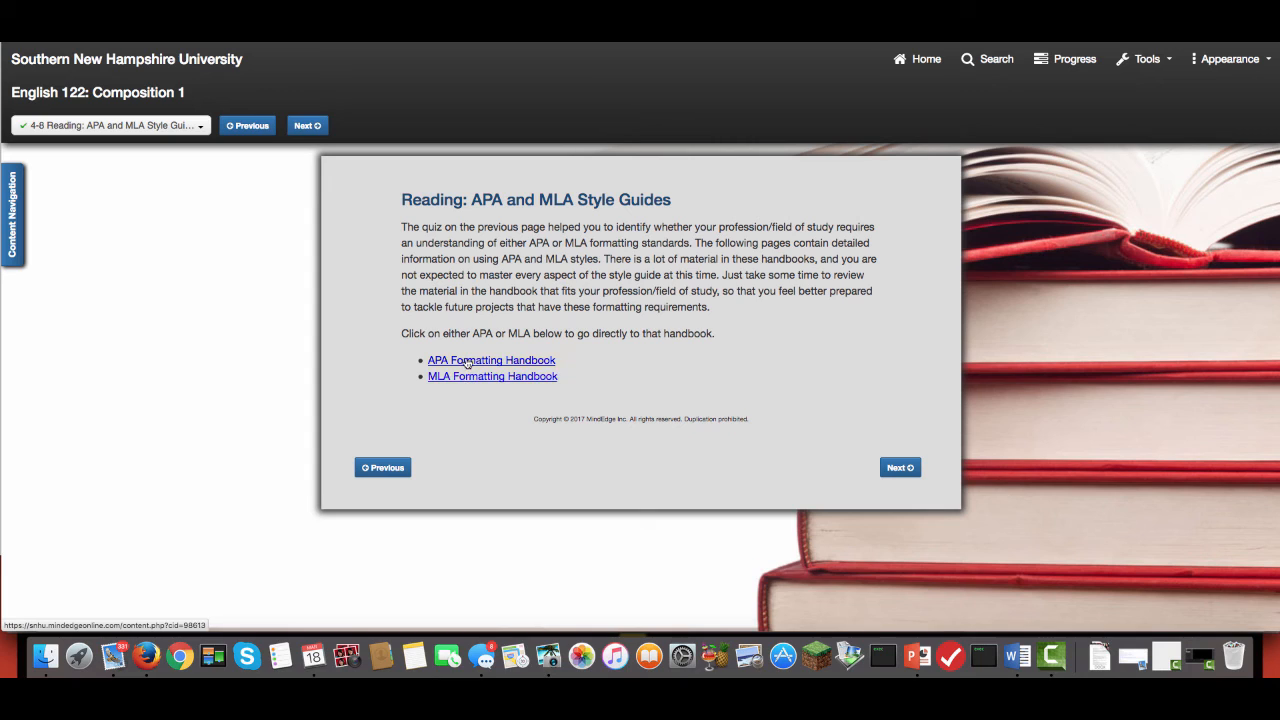
click(492, 360)
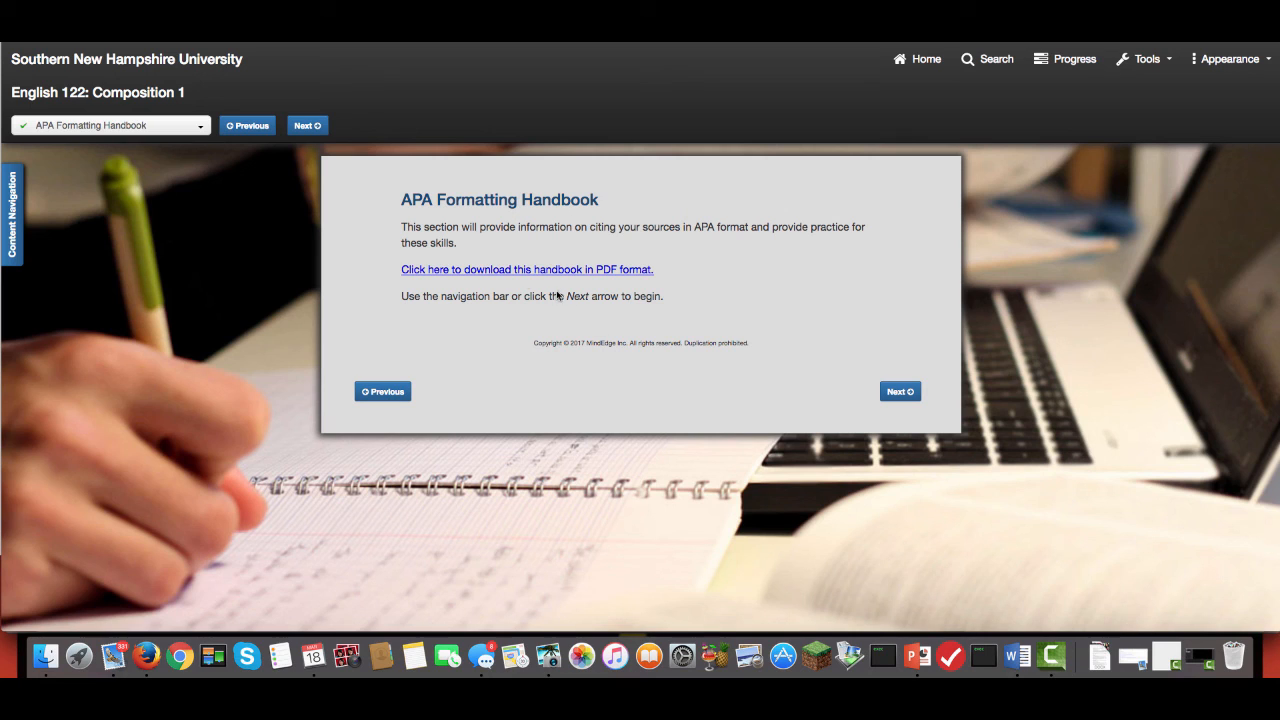
mouse_move(200, 130)
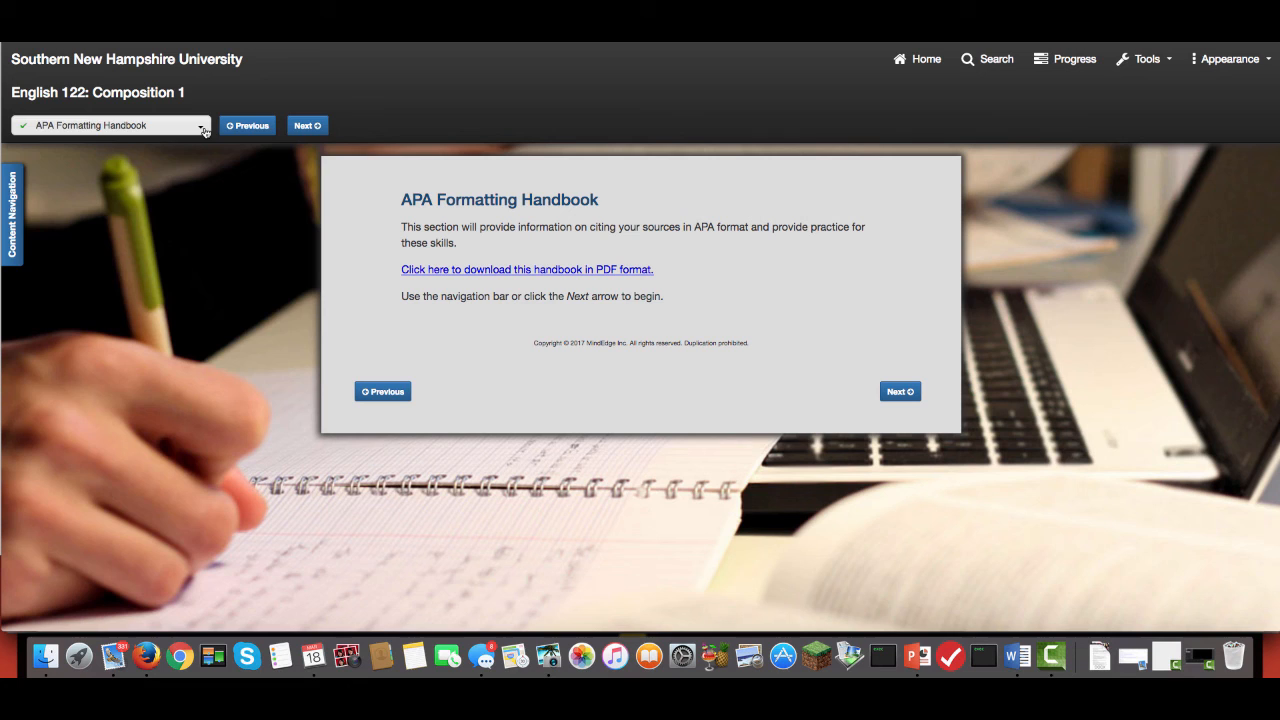
Browse the APA handbook topics, return to the style guides, and open the MLA 8th Edition handbook.
click(200, 124)
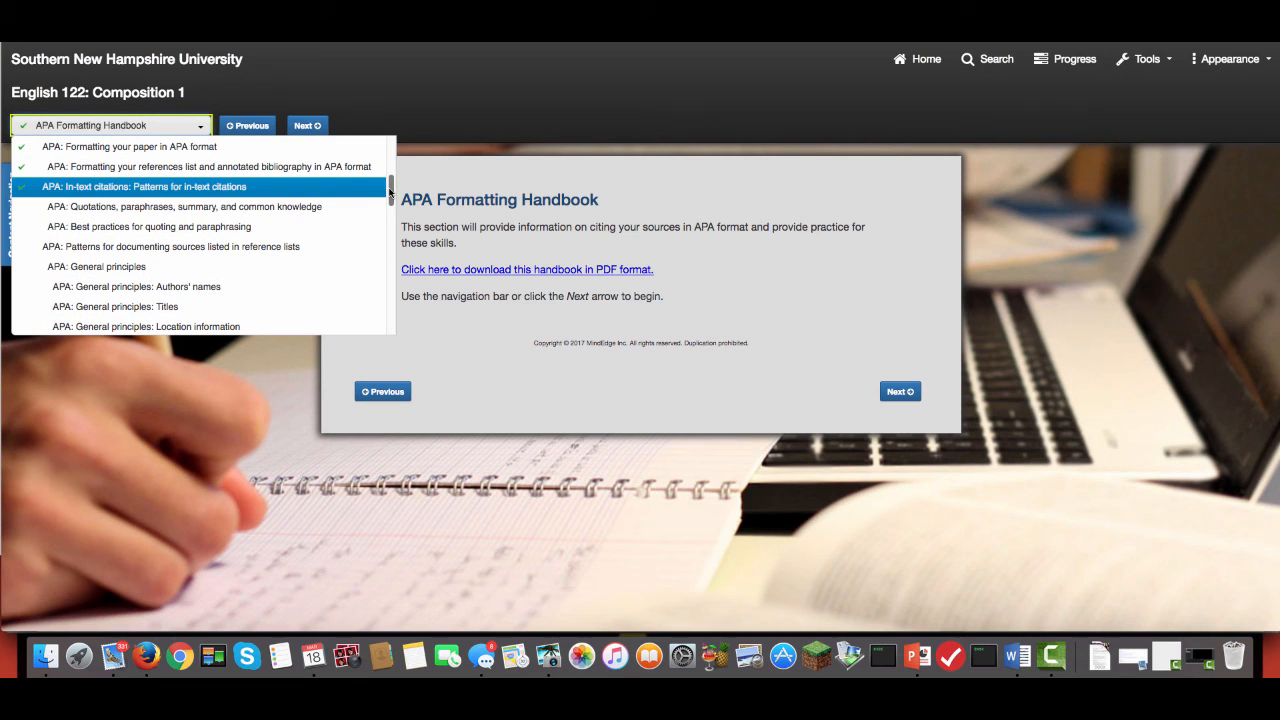
scroll(up, 3)
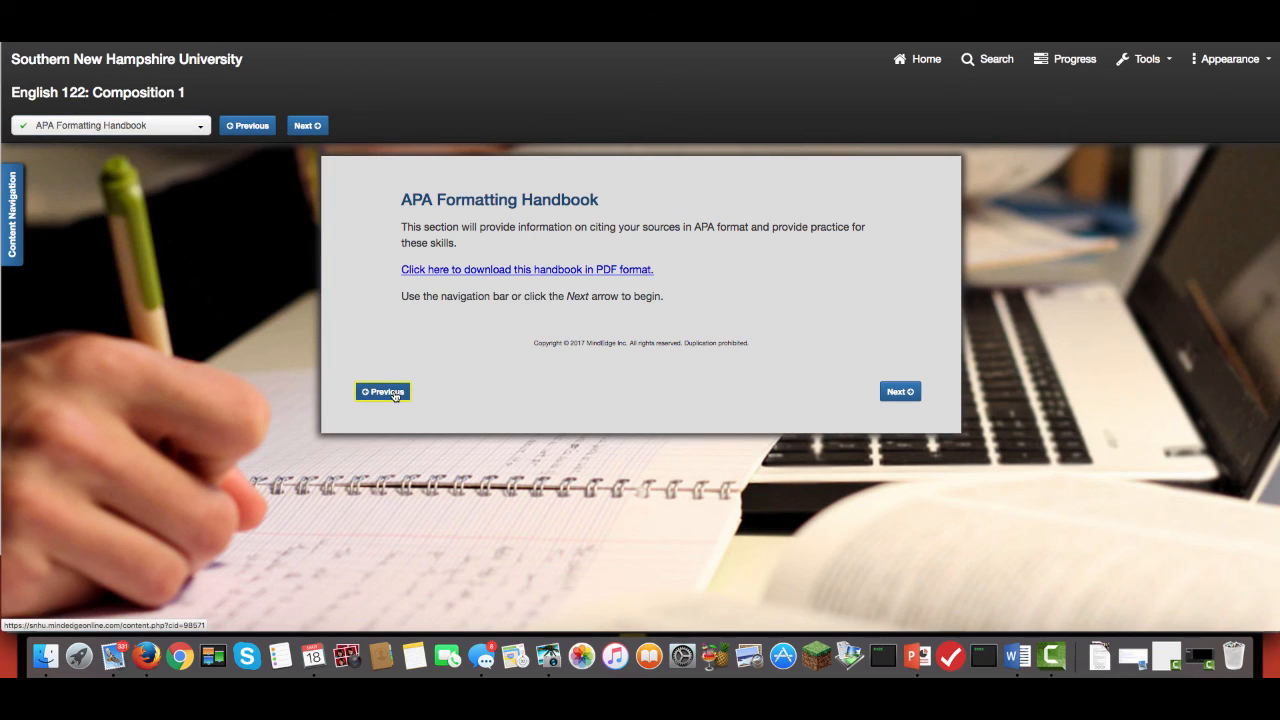
click(384, 390)
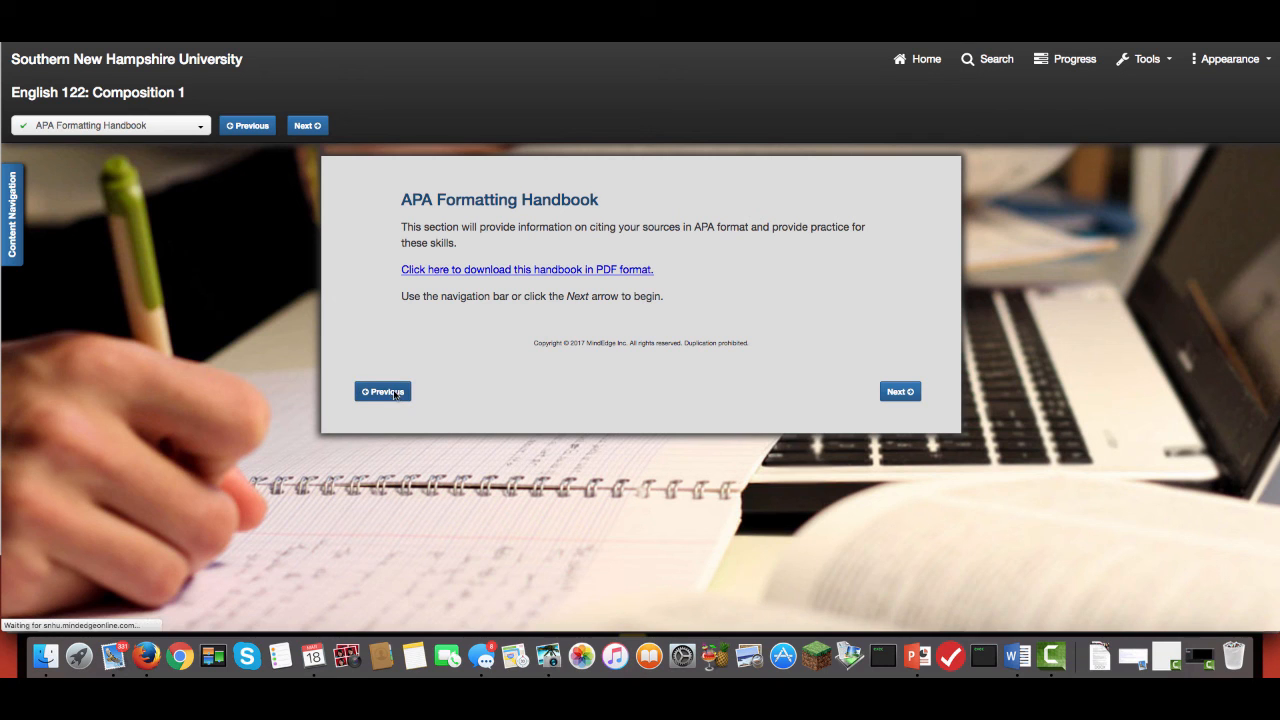
click(384, 390)
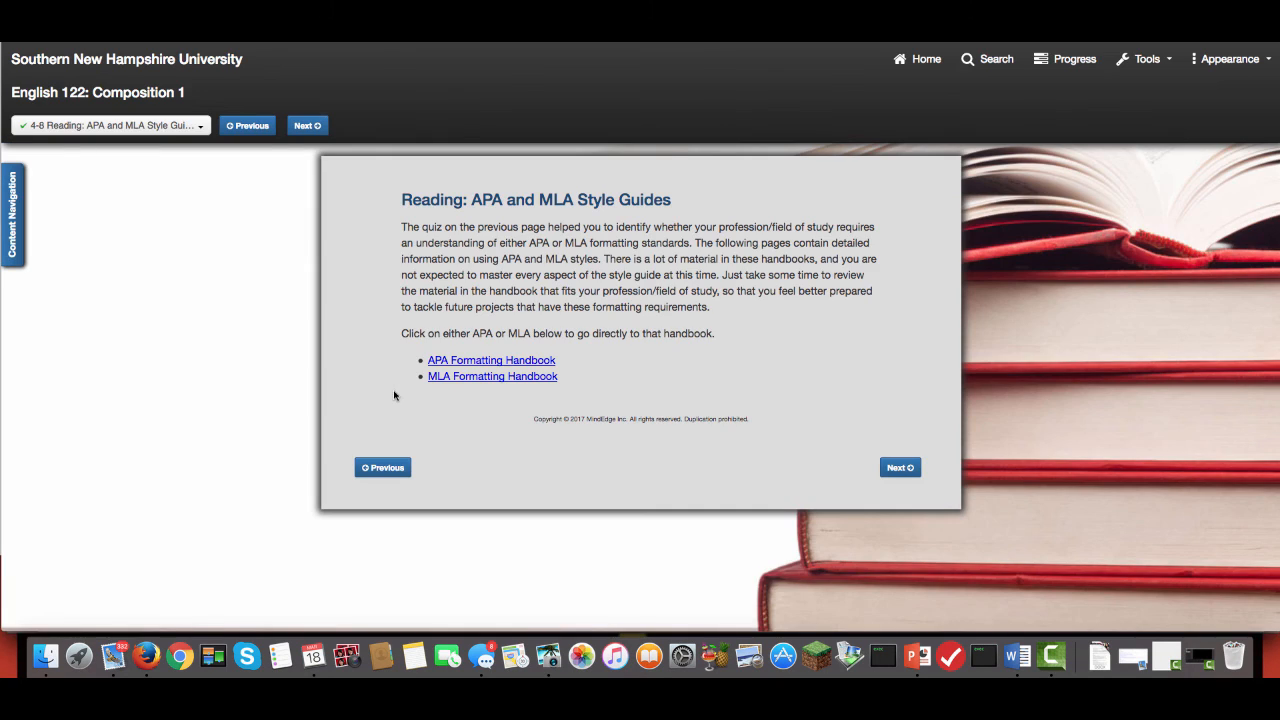
click(492, 376)
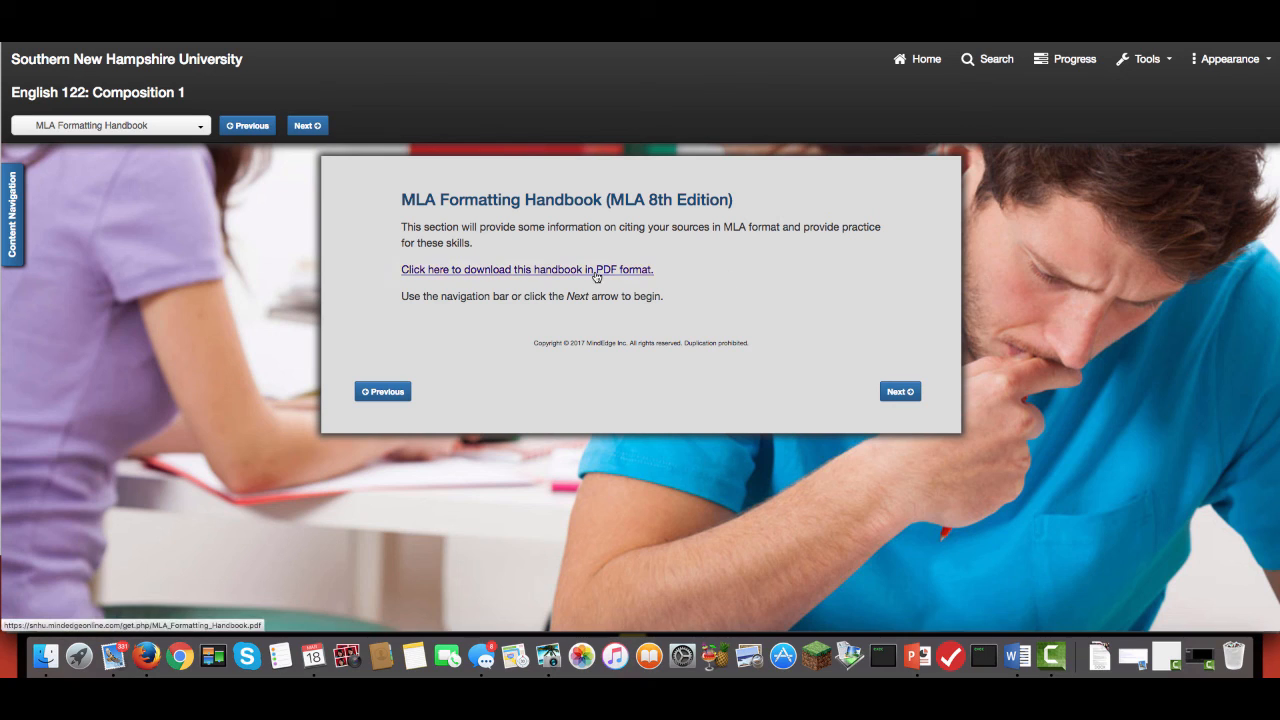